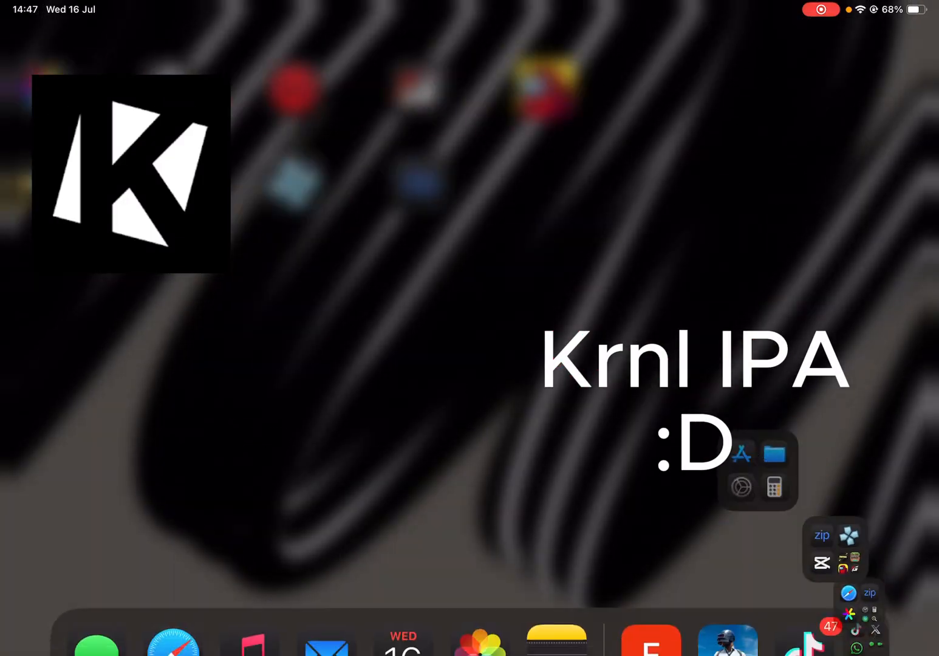
Bring up Safari showing the Krnl_release_681_2 MediaFire page (123.1MB)
scroll("left", 3)
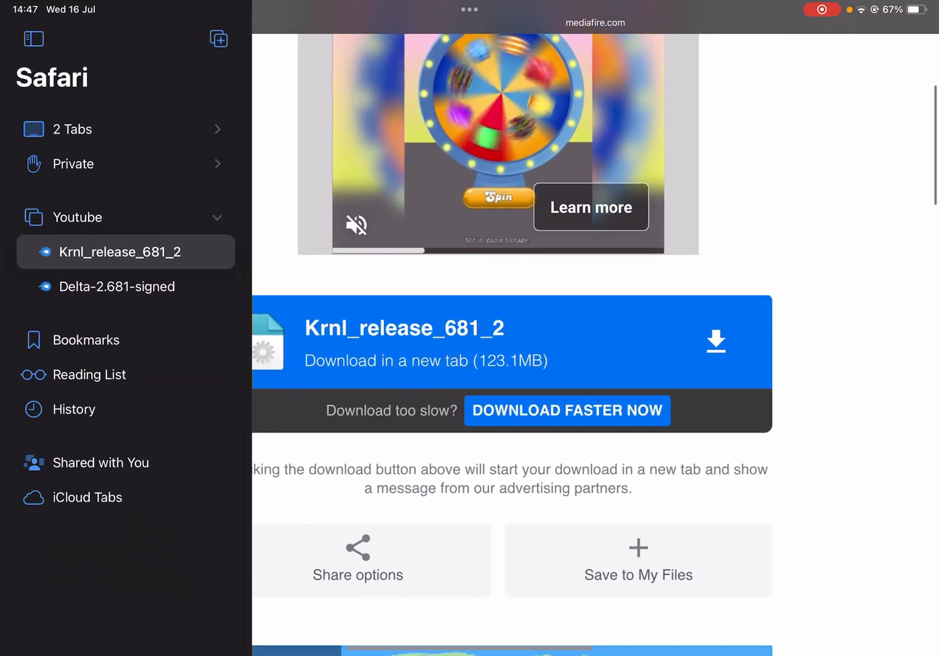
Download Krnl_release_681_2.ipa (129.1 MB) from MediaFire and return to the Home Screen
scroll("down", 3)
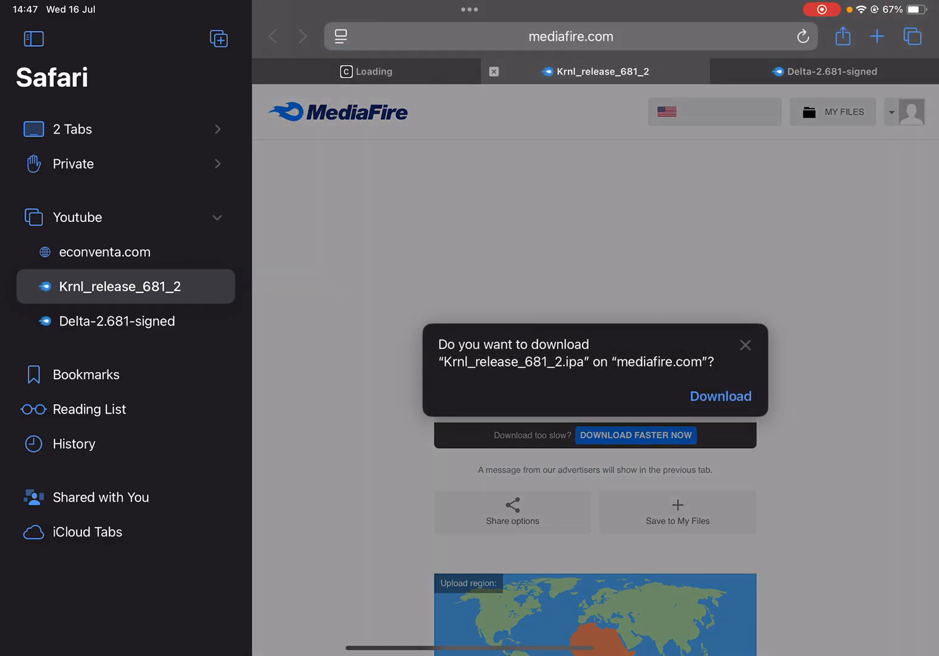
left_click(720, 396)
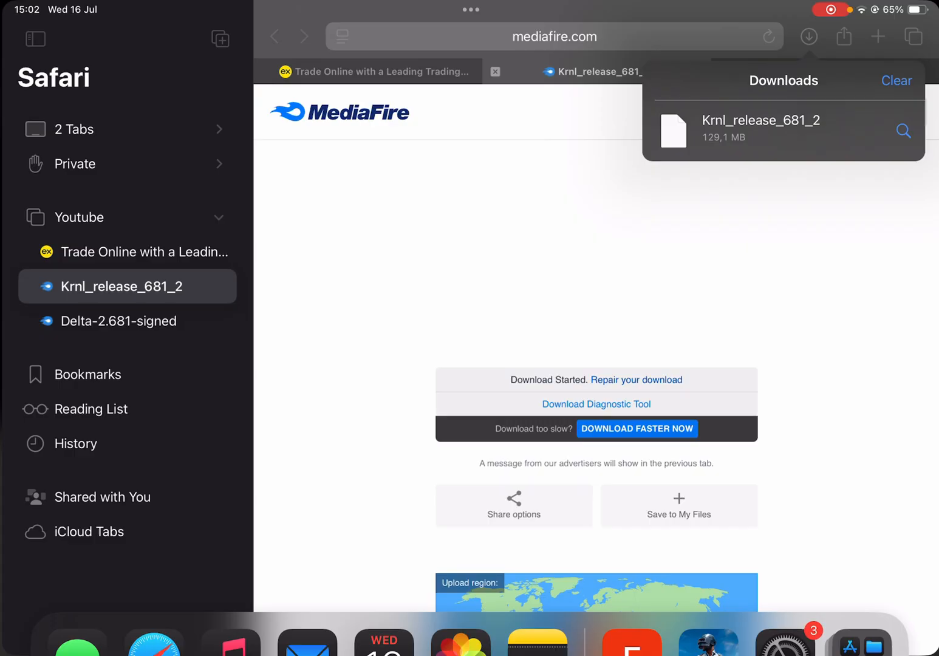
key("home")
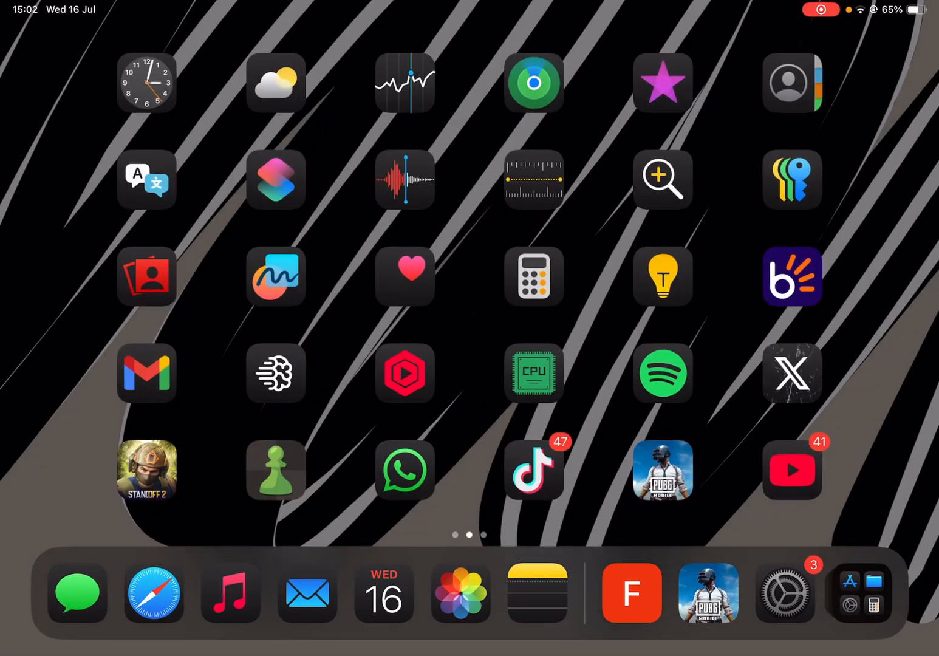
Swipe through Home Screen pages and launch the sideloading signing app
scroll("left", 3)
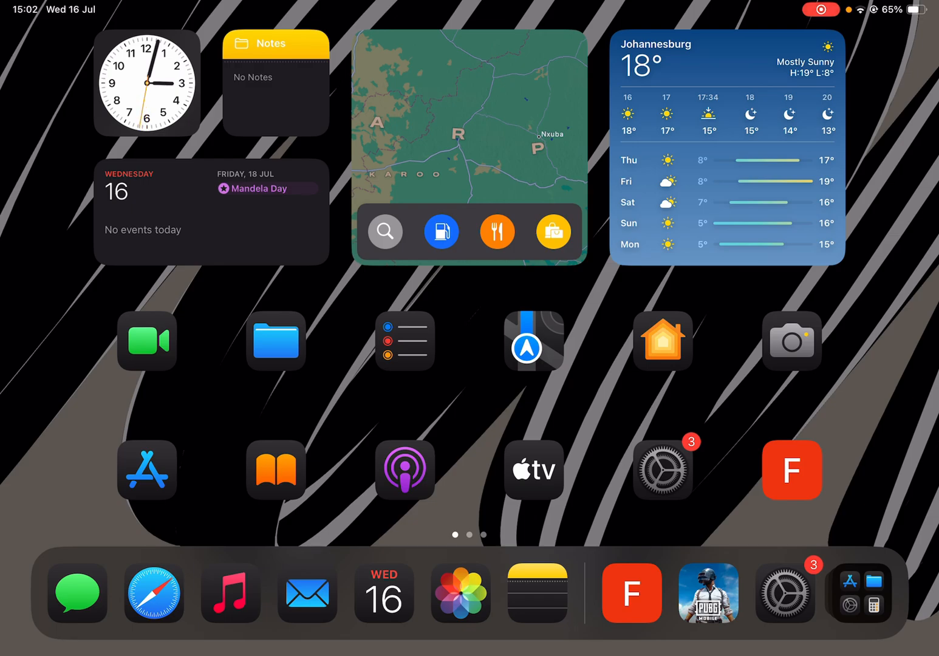
left_click(792, 469)
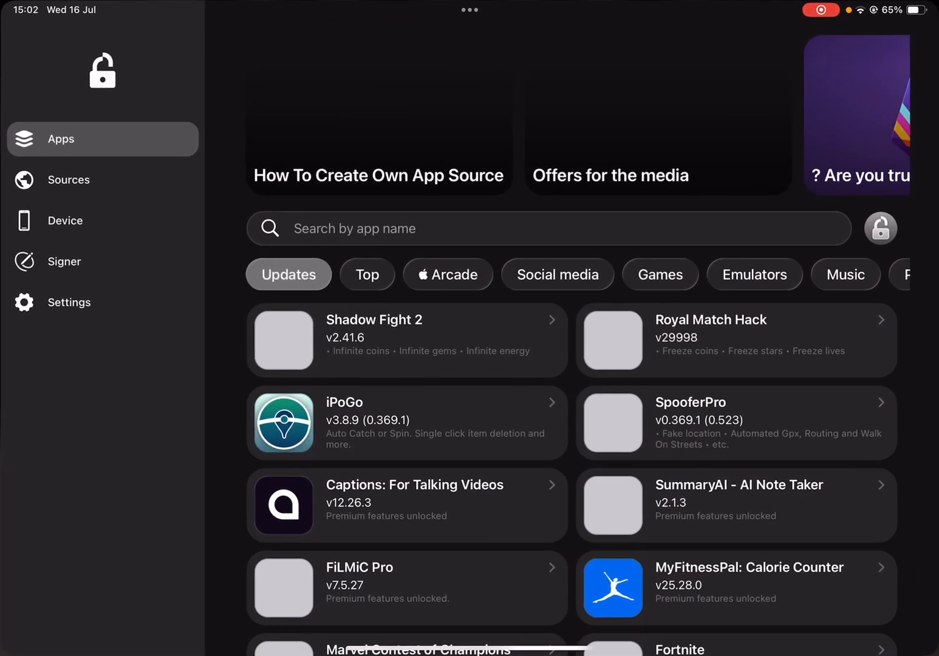
In Signer, load Krnl_release_681_2.ipa from Recents and sign Roblox v2.681.805
left_click(64, 261)
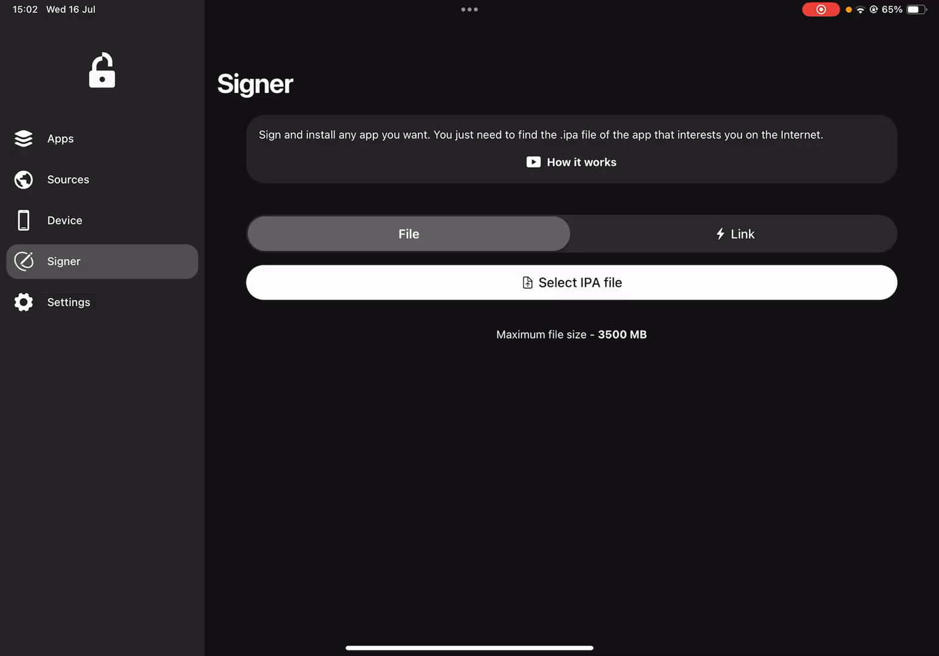
left_click(571, 281)
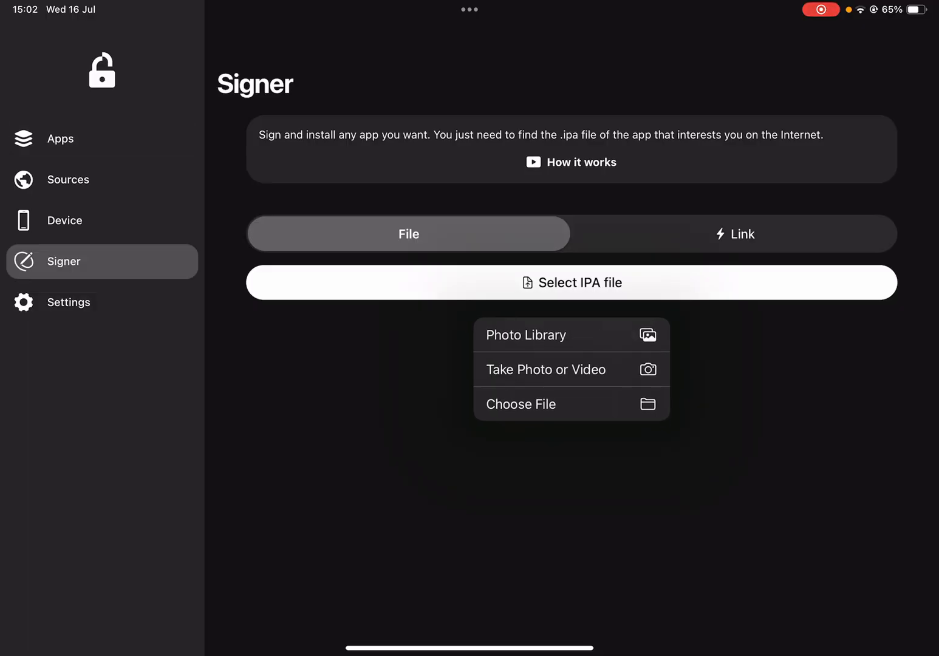
left_click(520, 404)
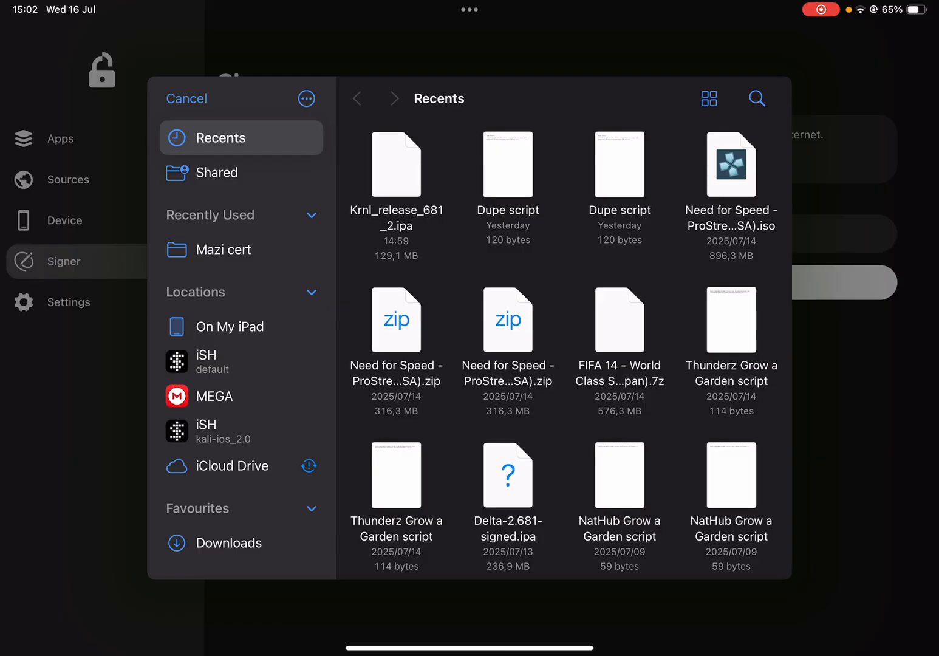
left_click(395, 164)
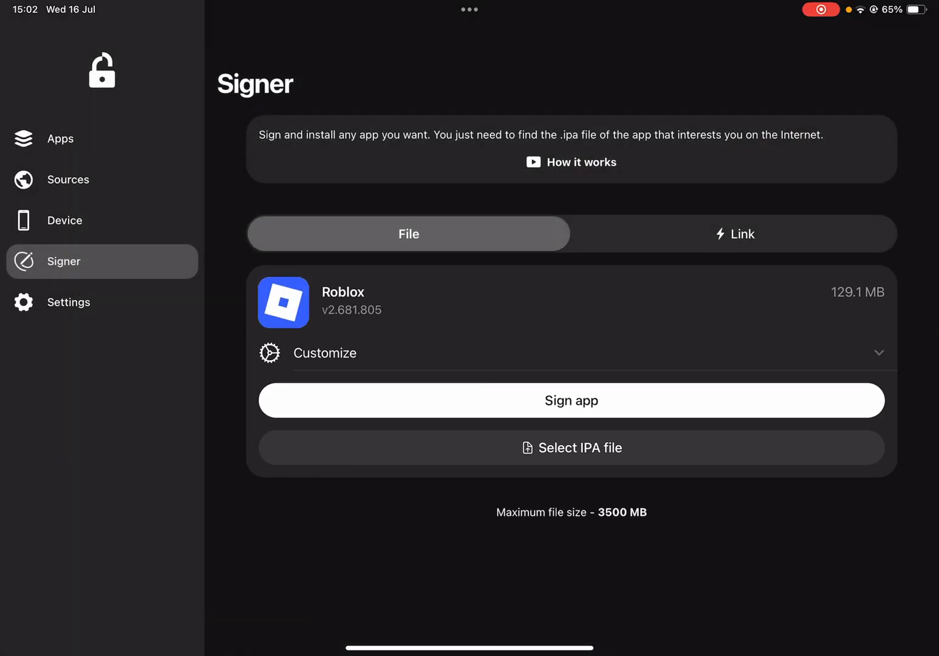
left_click(571, 400)
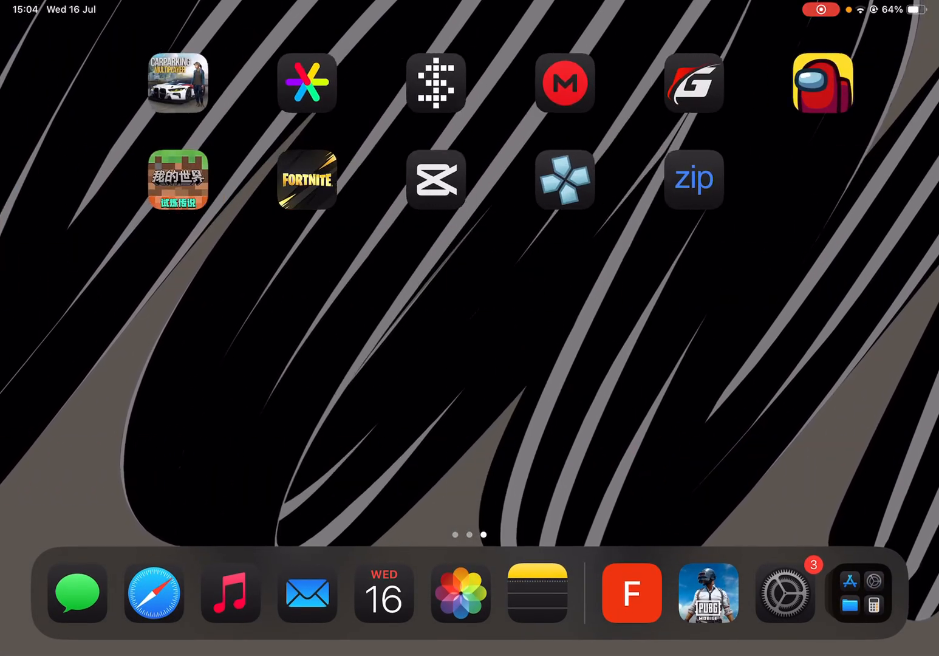
Wait for Roblox to install, exit icon-rearranging mode, and launch Roblox
scroll("left", 3)
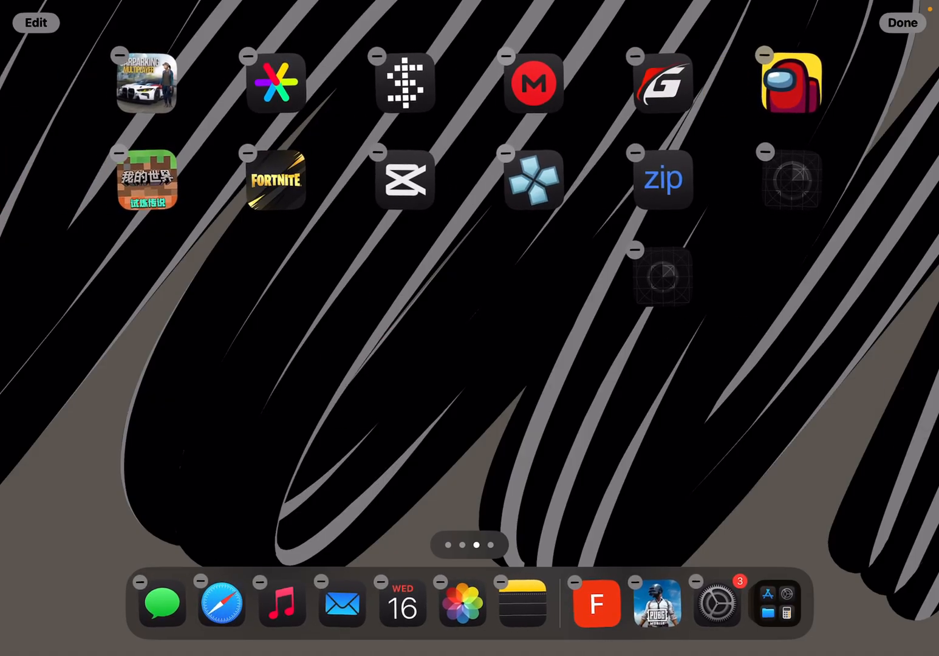
left_click(902, 23)
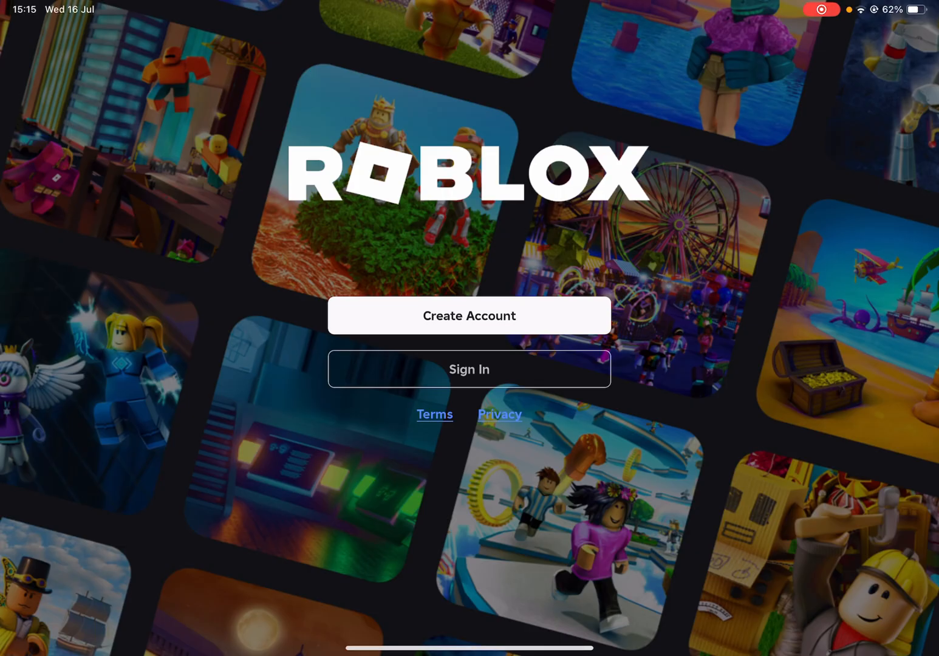
Sign in to the Roblox account and scroll down the Home feed
left_click(468, 369)
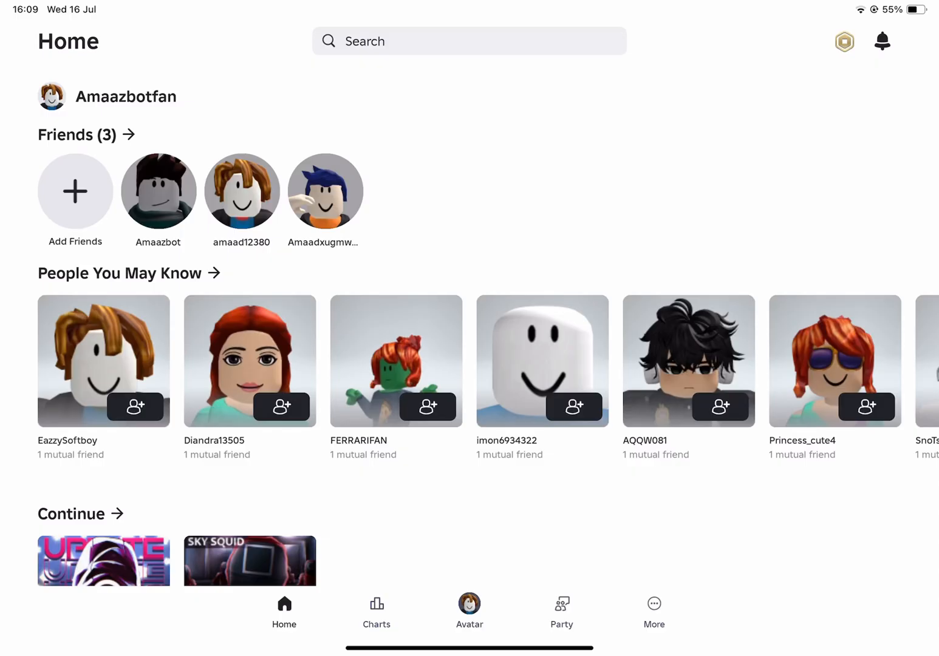
scroll("down", 3)
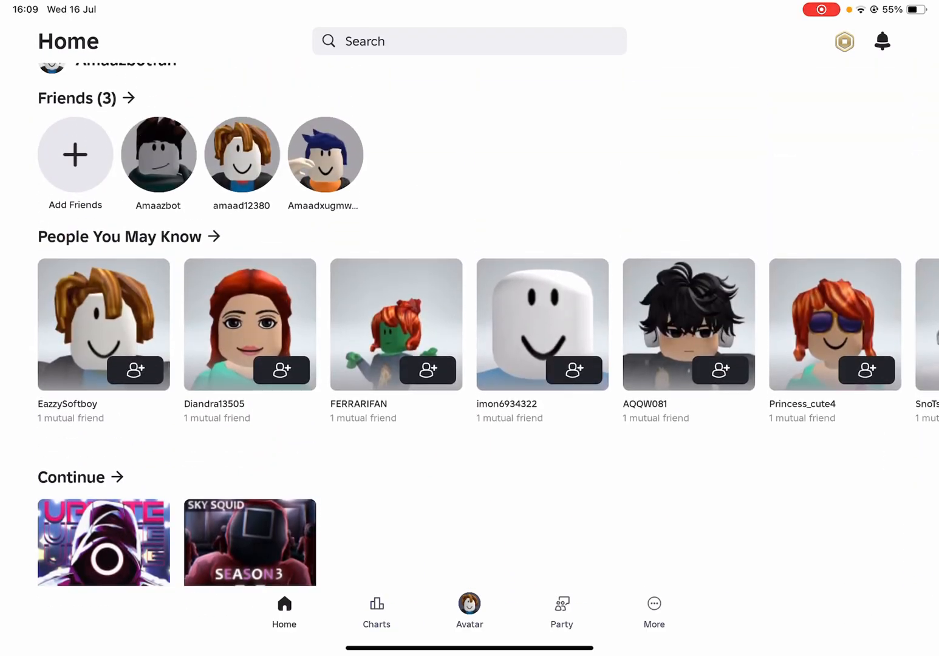
scroll("down", 3)
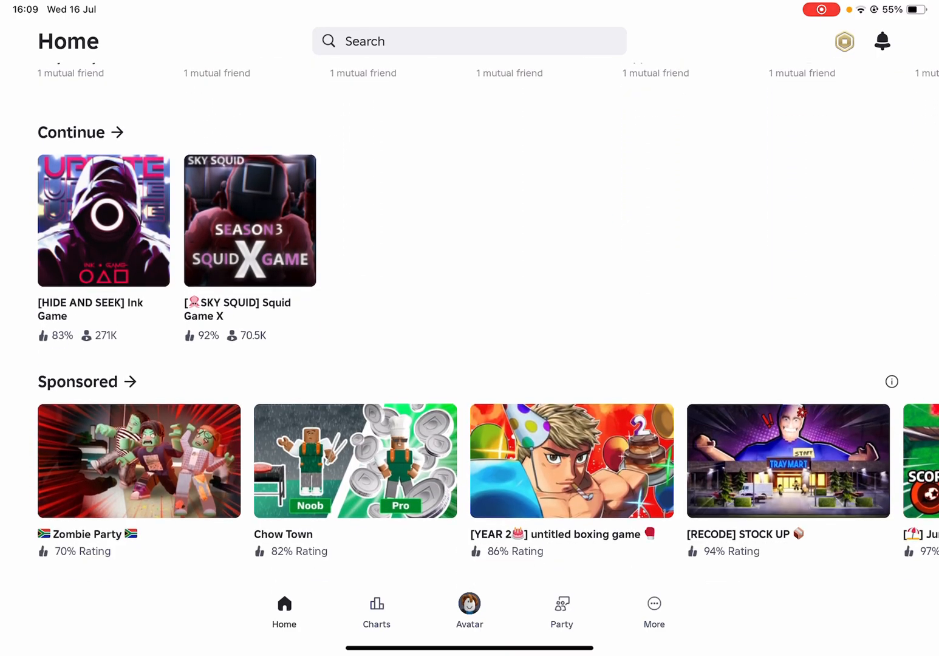